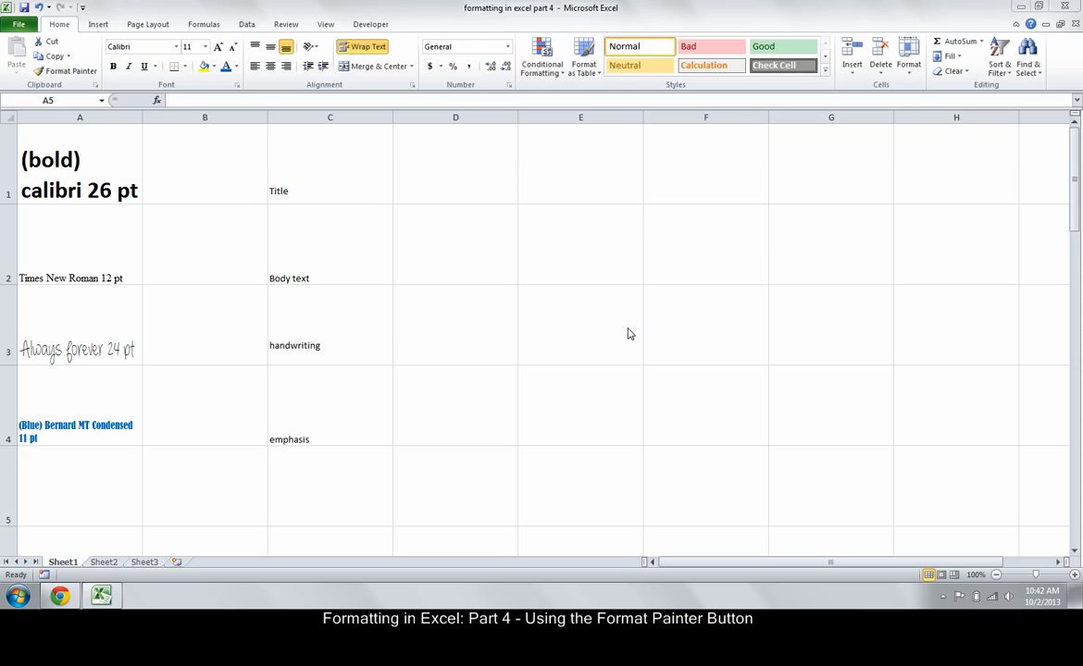
{"action": "mouse_move", "coordinate": [396, 267]}
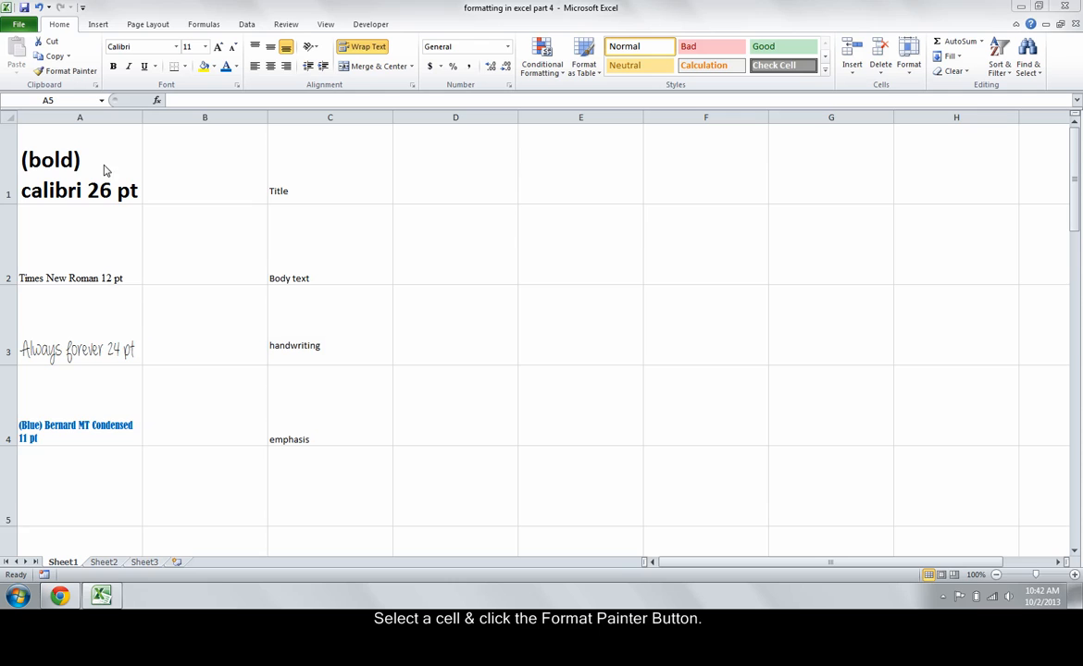
Copy A1's bold Calibri 26 pt formatting onto the 'Title' cell C1 with Format Painter.
{"action": "left_click", "coordinate": [80, 486]}
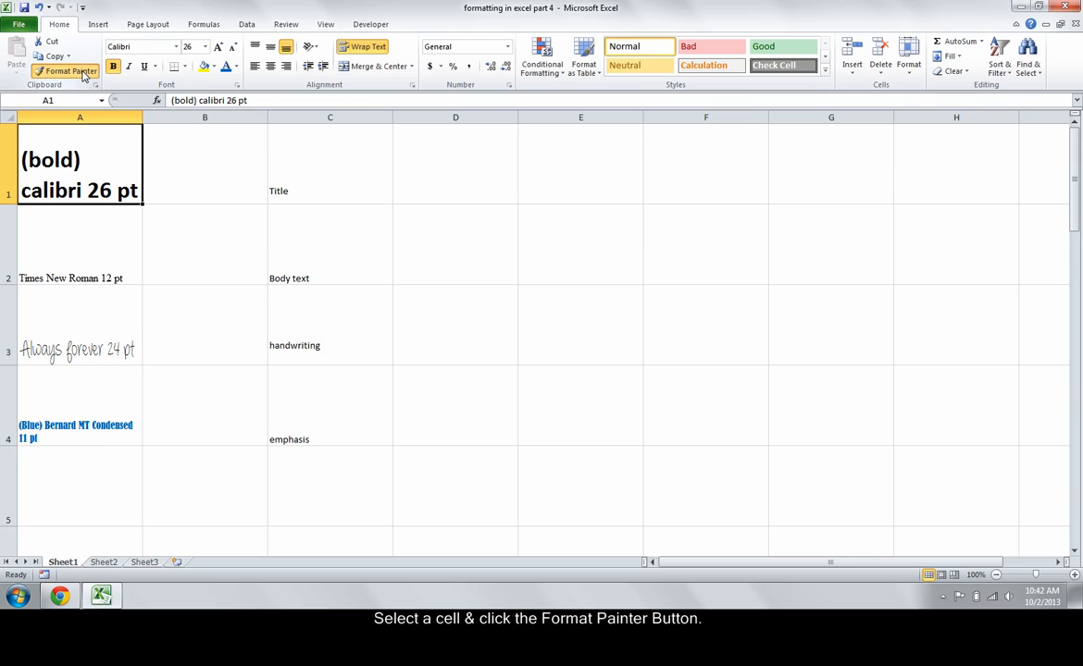
{"action": "left_click", "coordinate": [64, 70]}
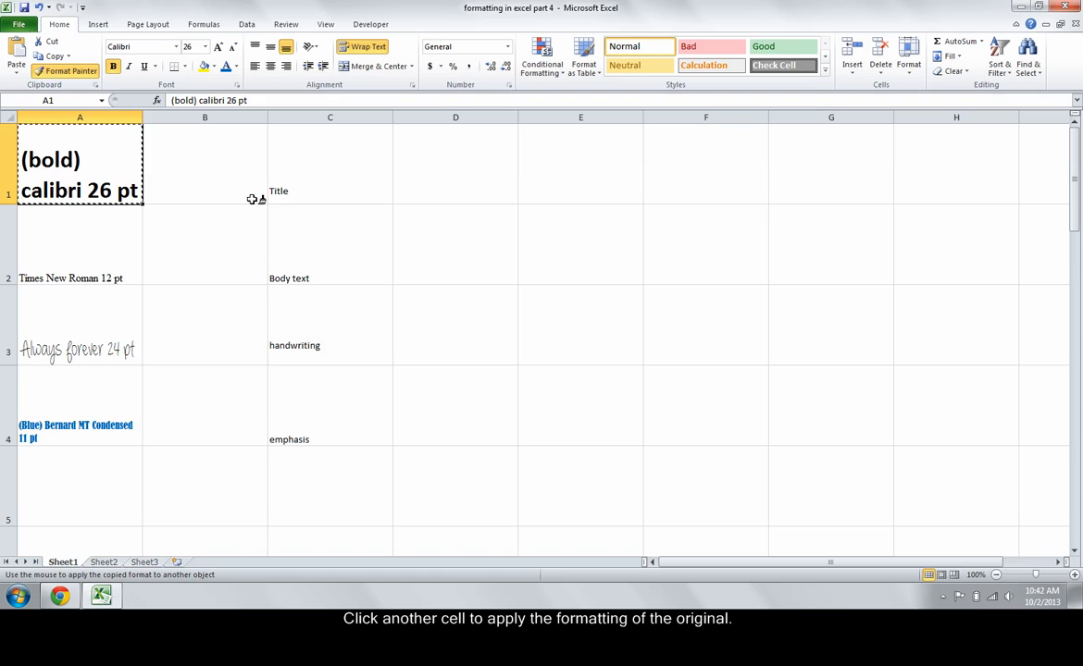
{"action": "left_click", "coordinate": [329, 164]}
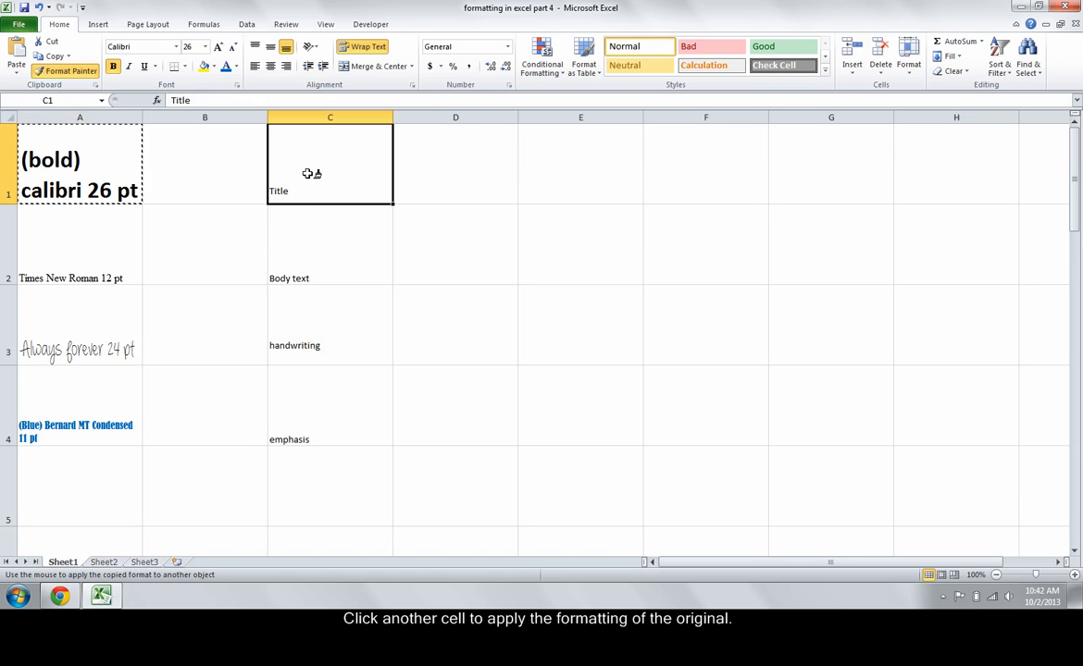
{"action": "left_click", "coordinate": [329, 164]}
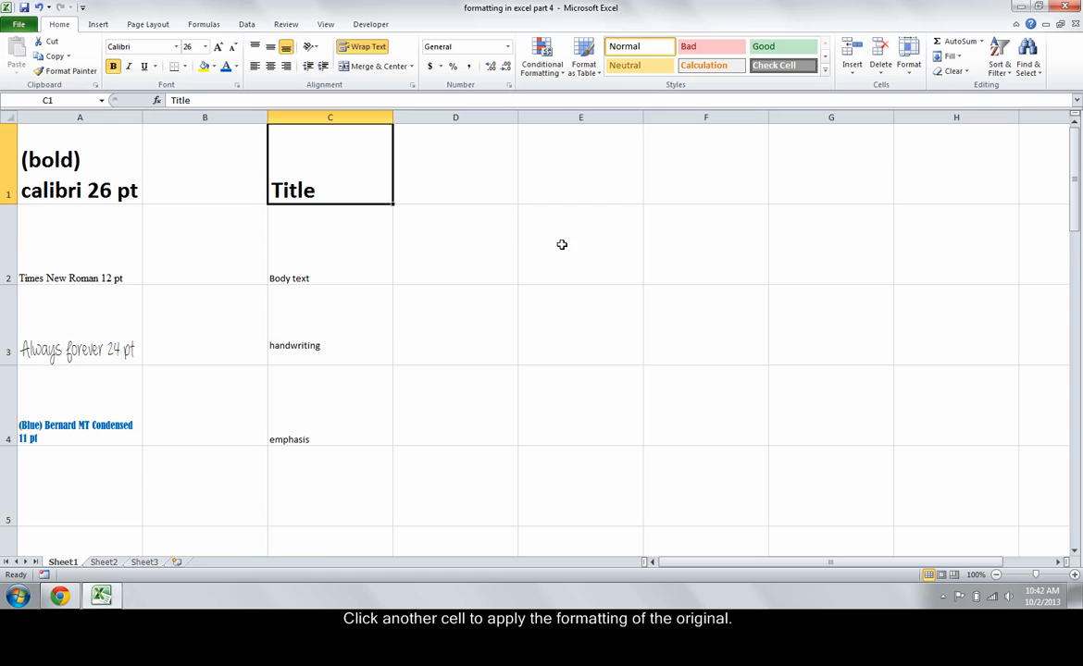